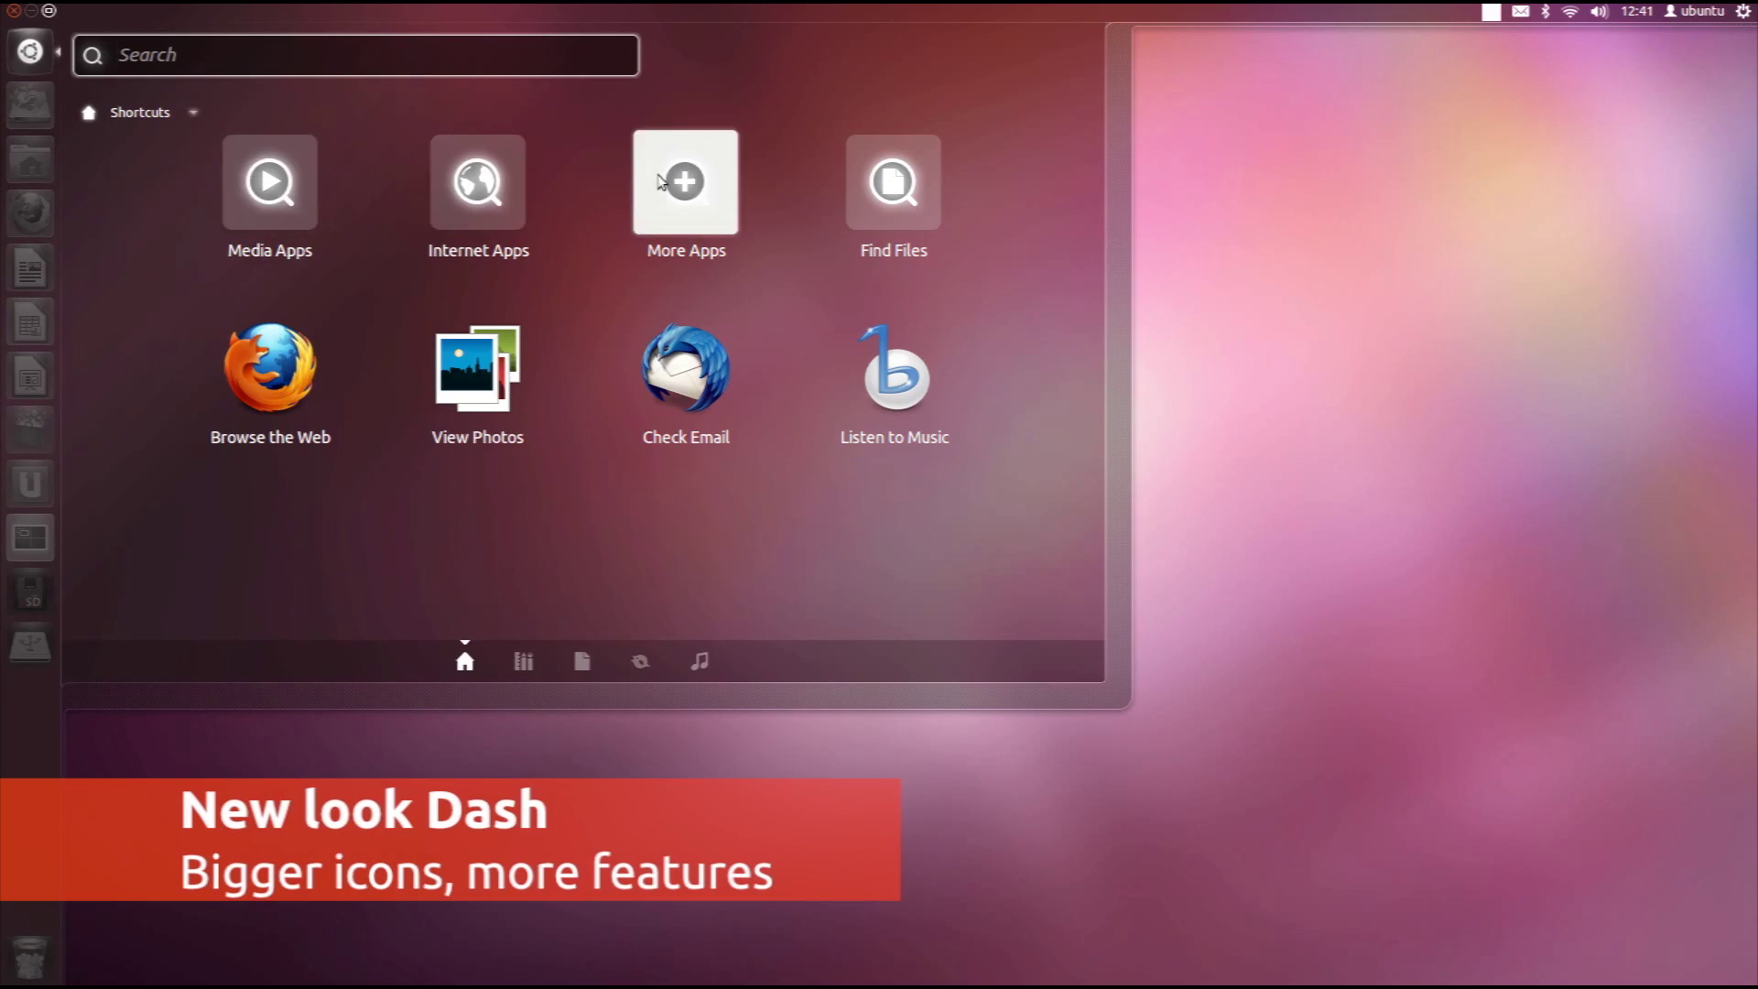
Step: Filter the Applications lens by toggling Graphics on and off, then limit results to four-star apps
{"action": "left_click", "coordinate": [521, 661]}
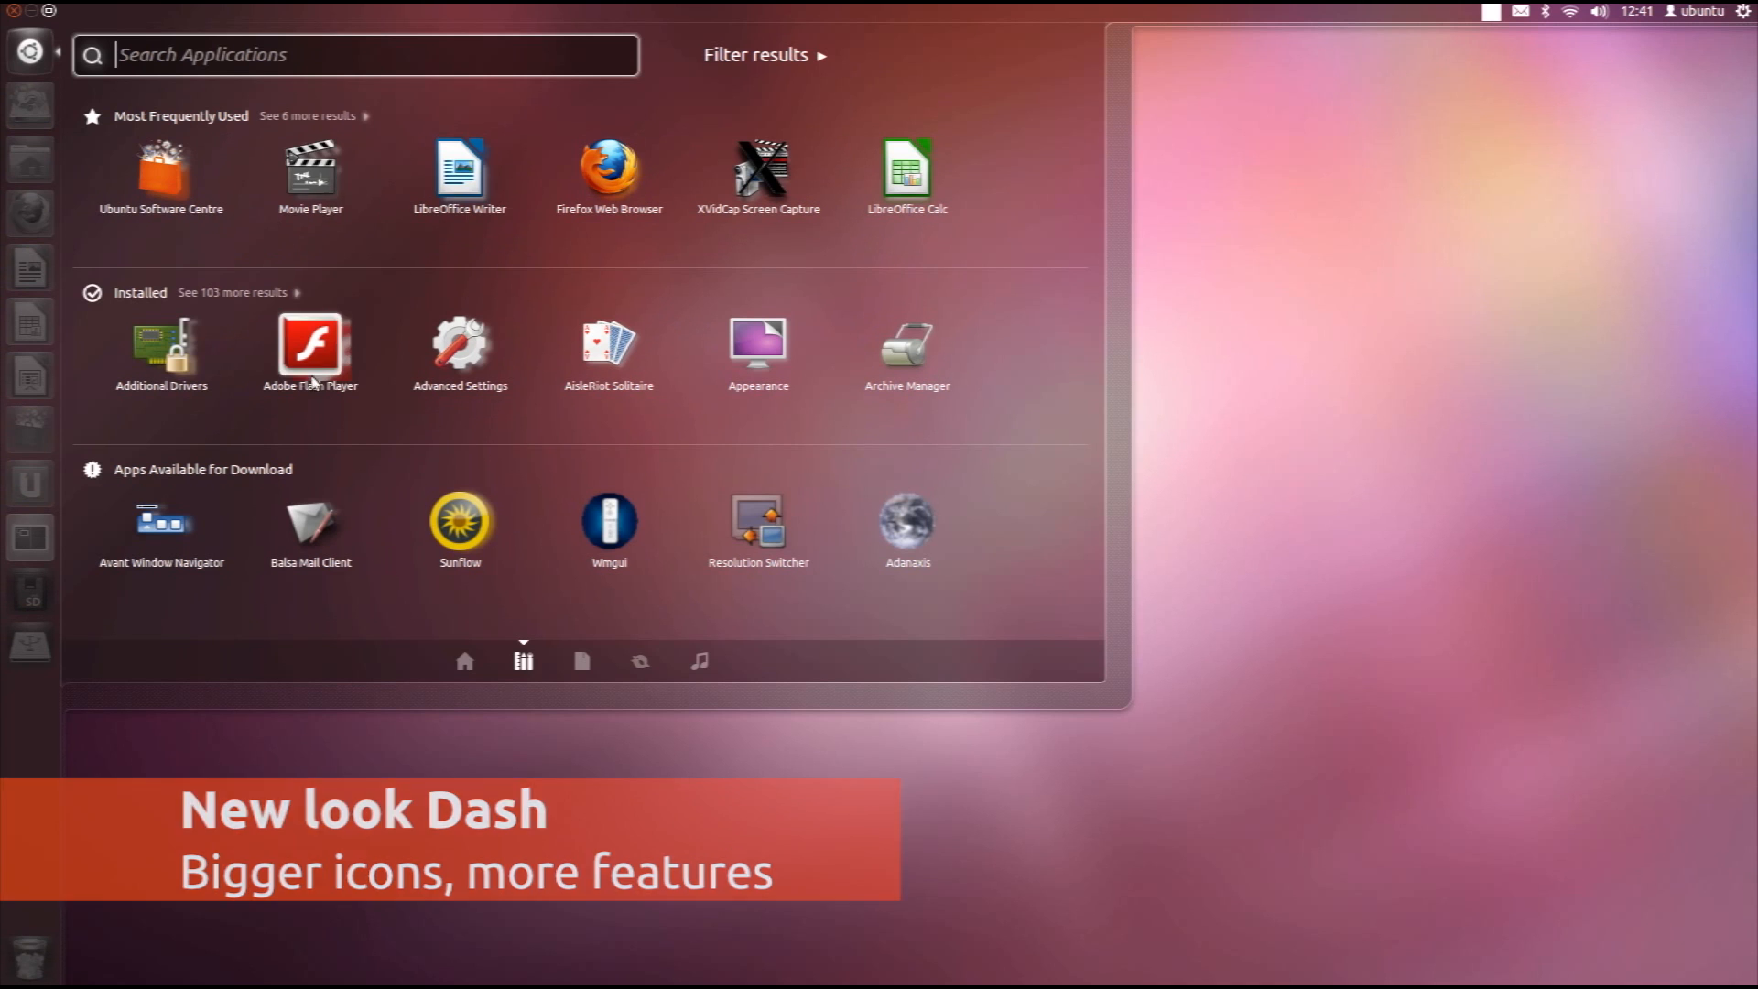
{"action": "left_click", "coordinate": [756, 55]}
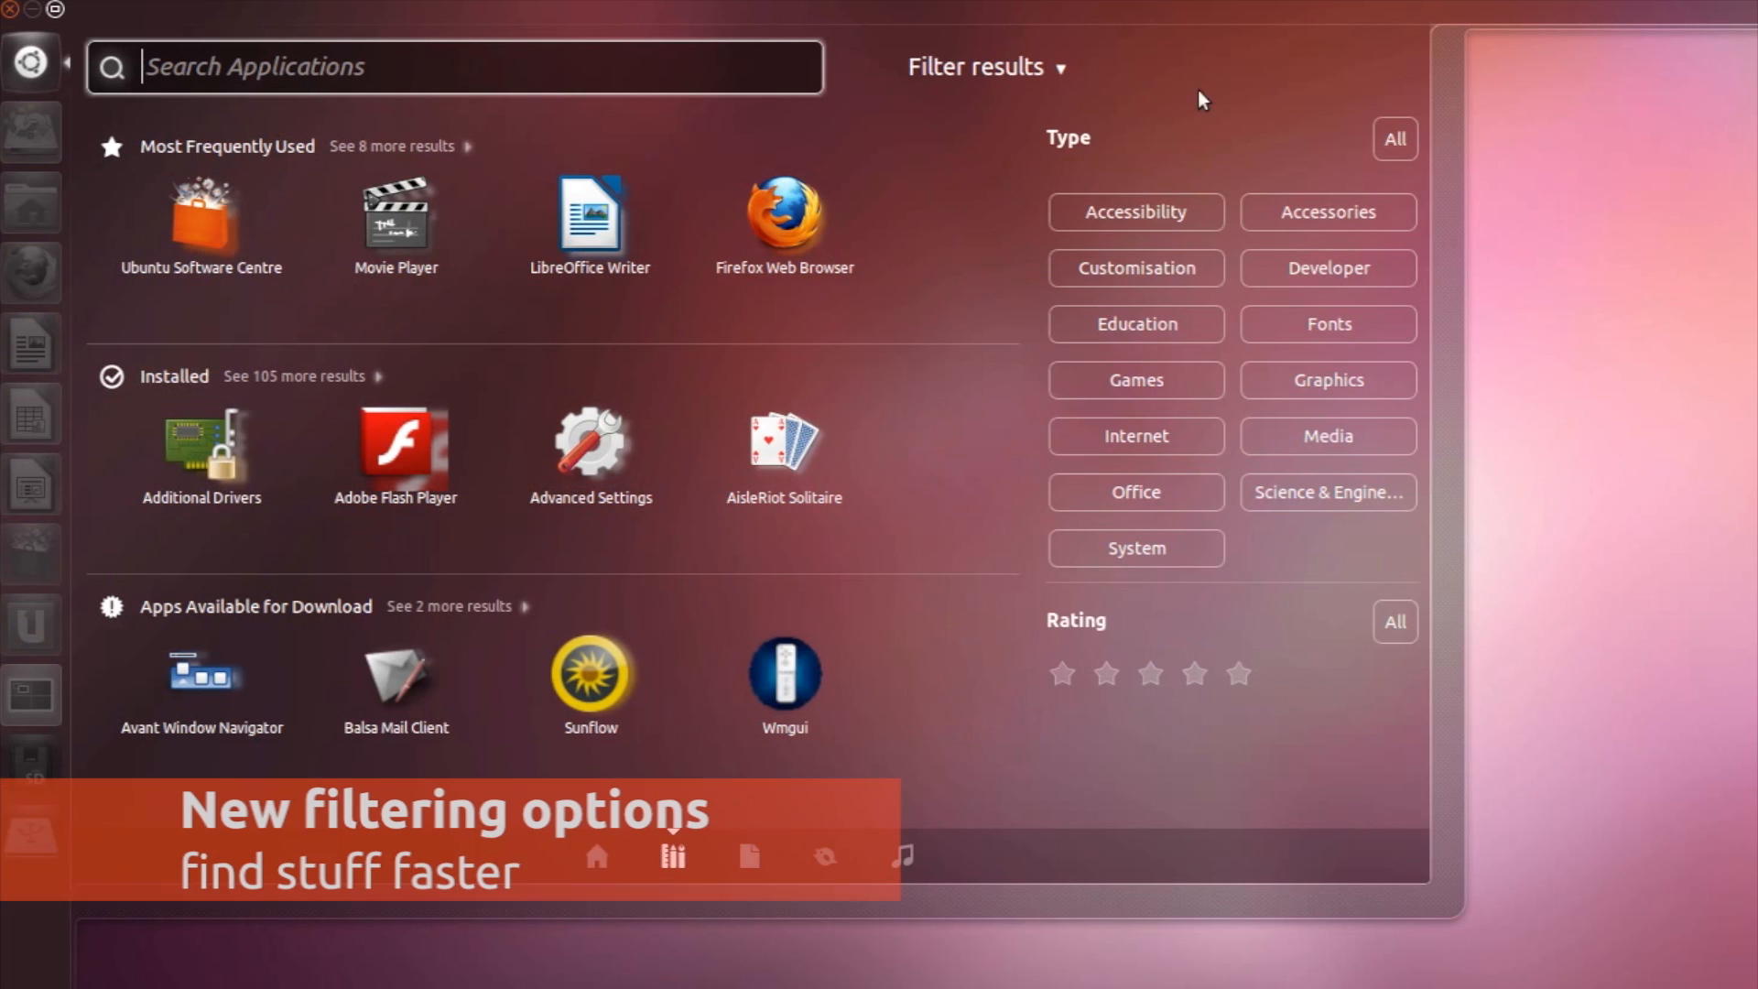
{"action": "left_click", "coordinate": [1327, 379]}
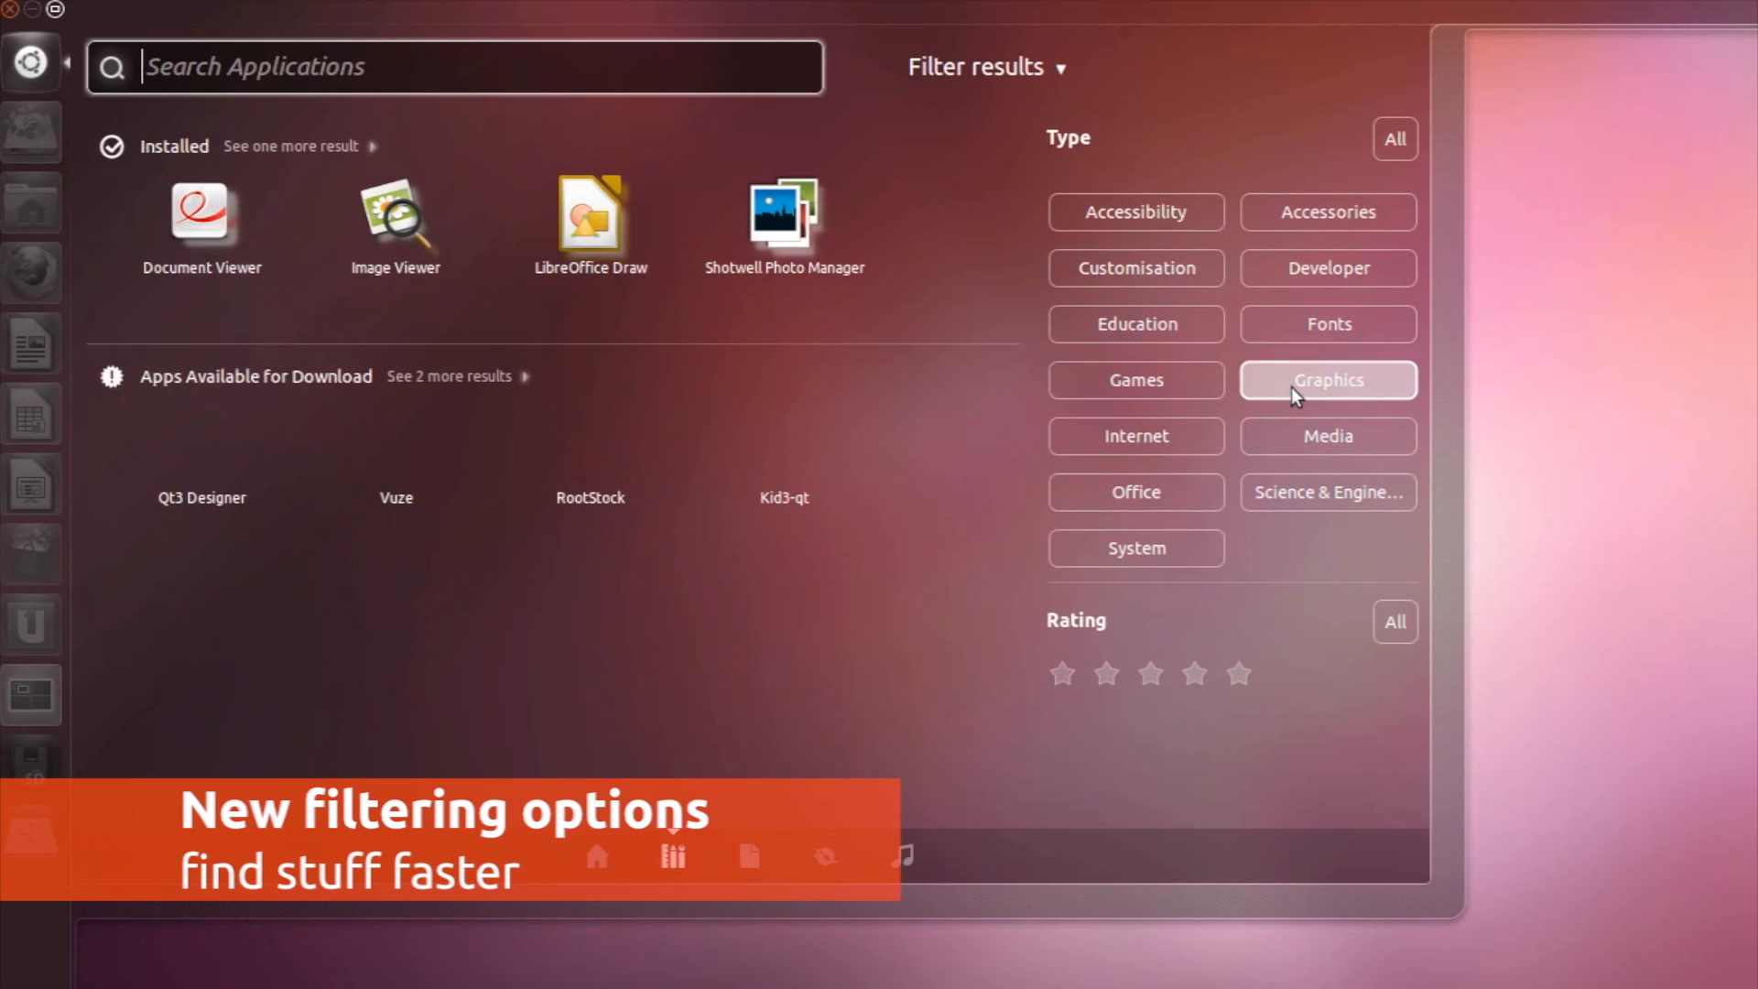
{"action": "left_click", "coordinate": [1328, 379]}
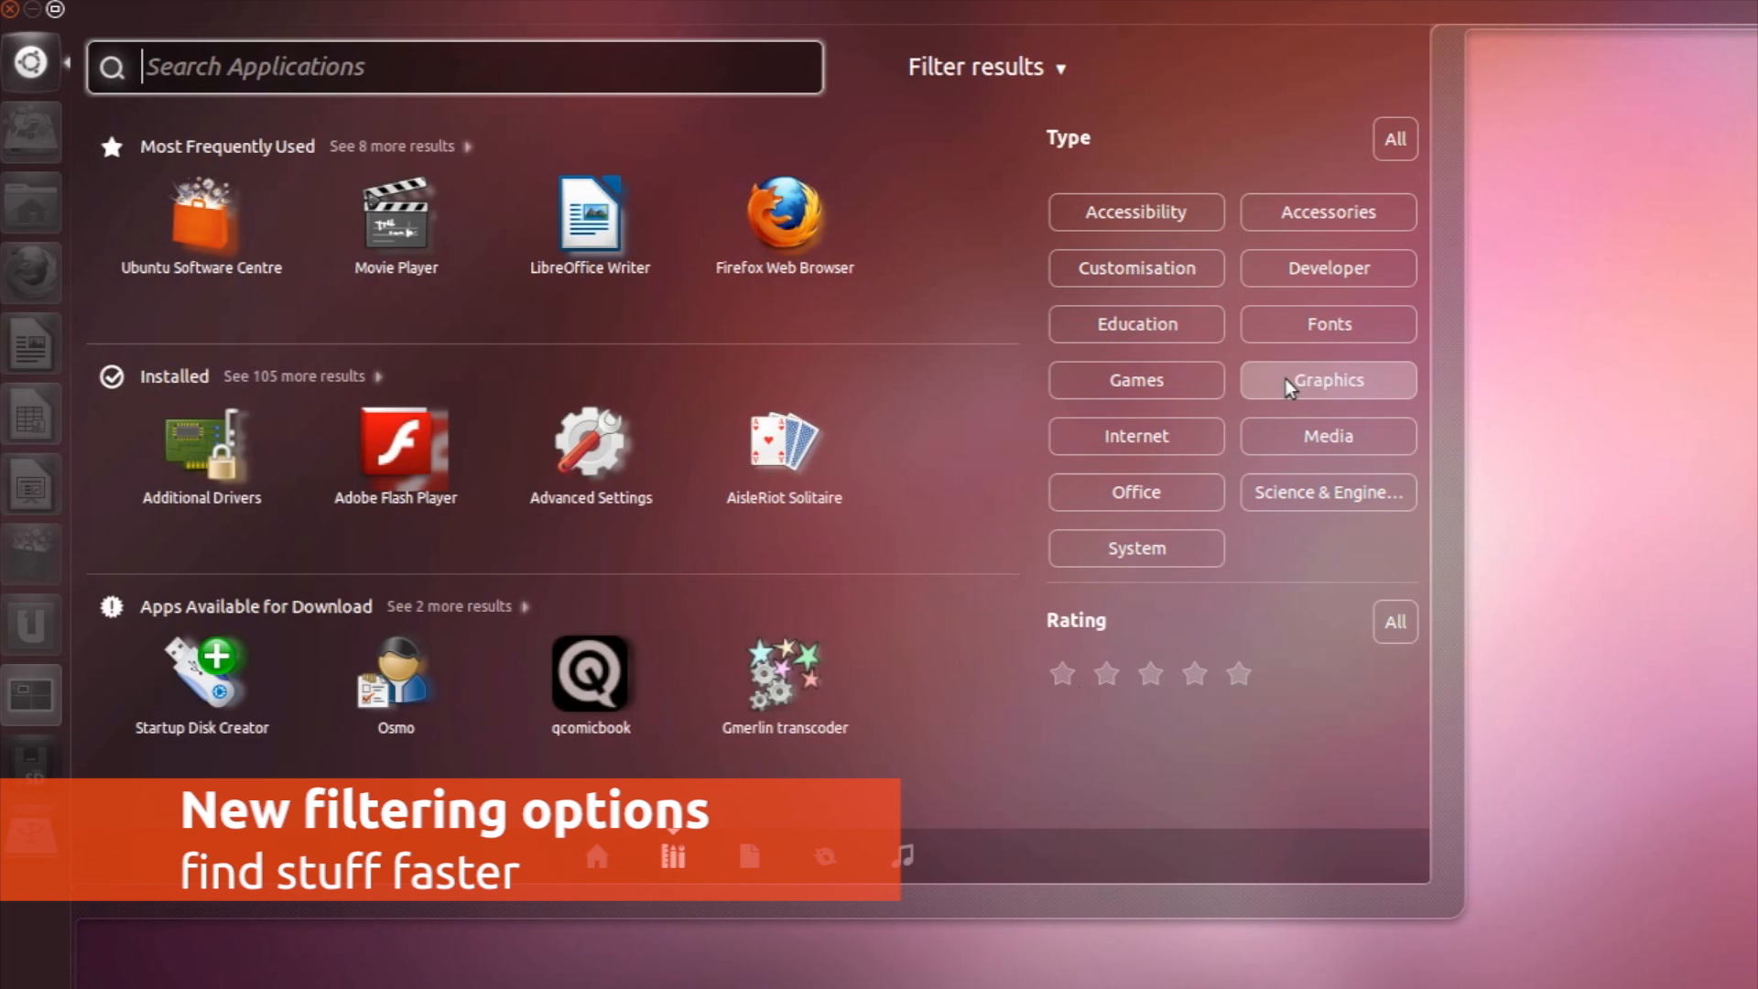
{"action": "left_click", "coordinate": [1193, 674]}
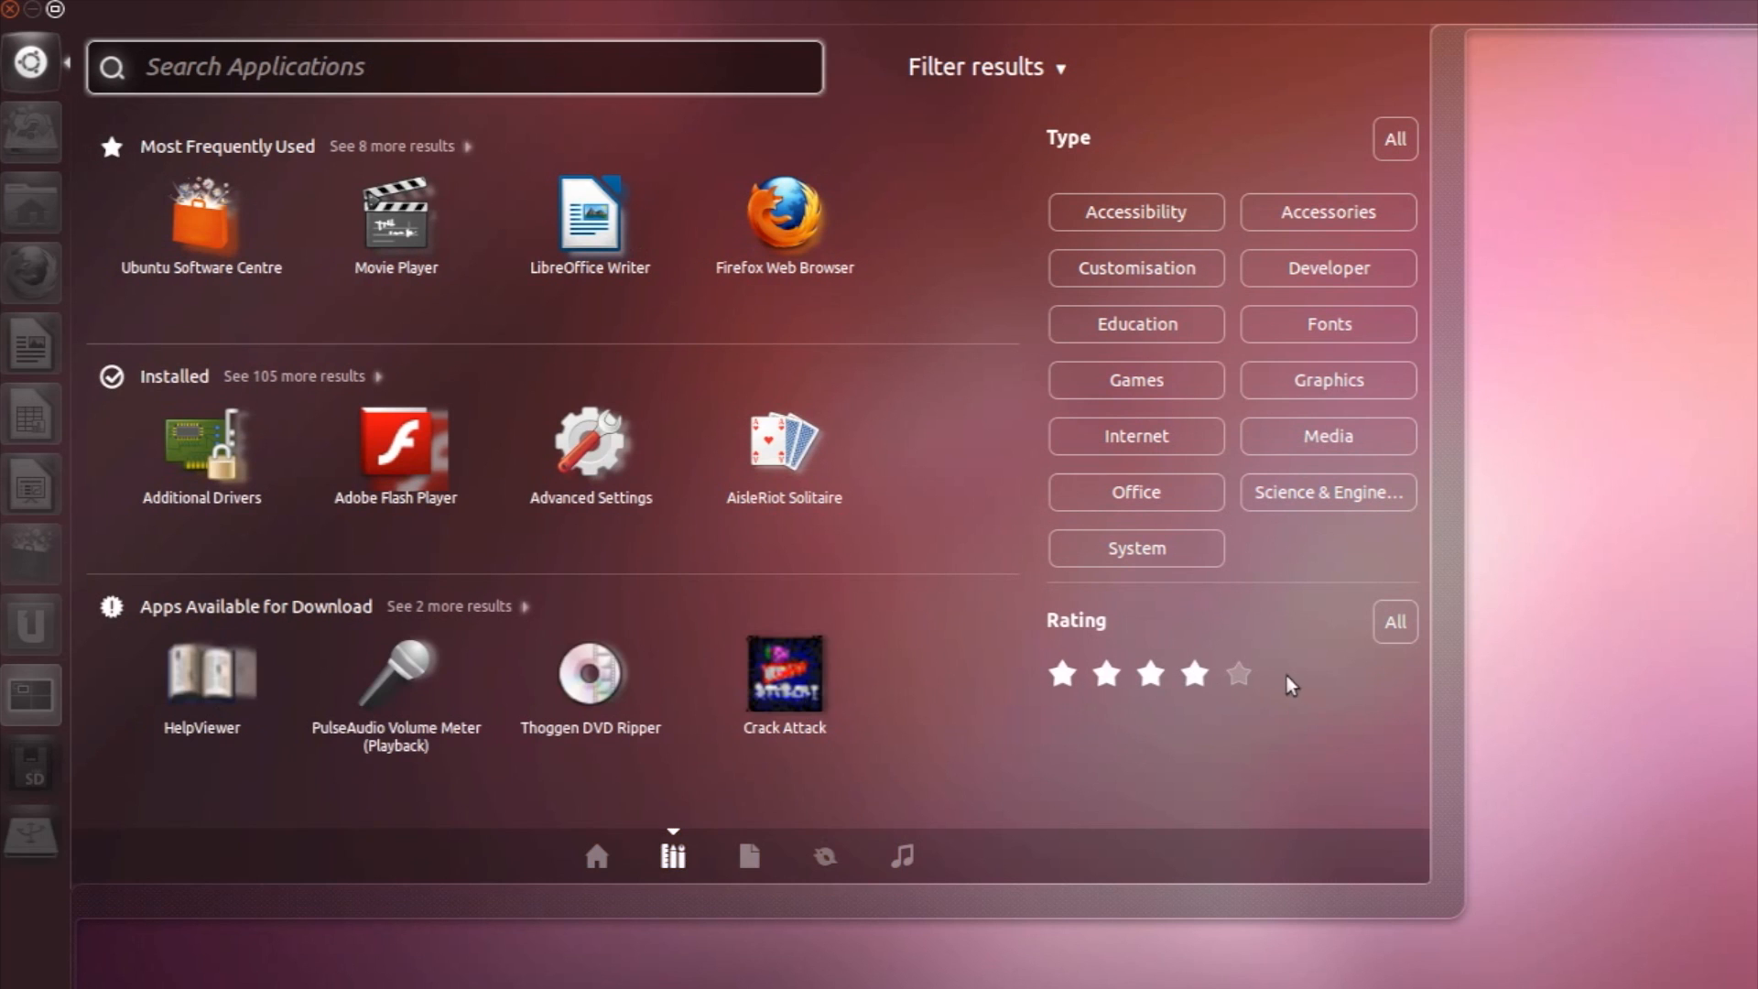
{"action": "left_click", "coordinate": [901, 855]}
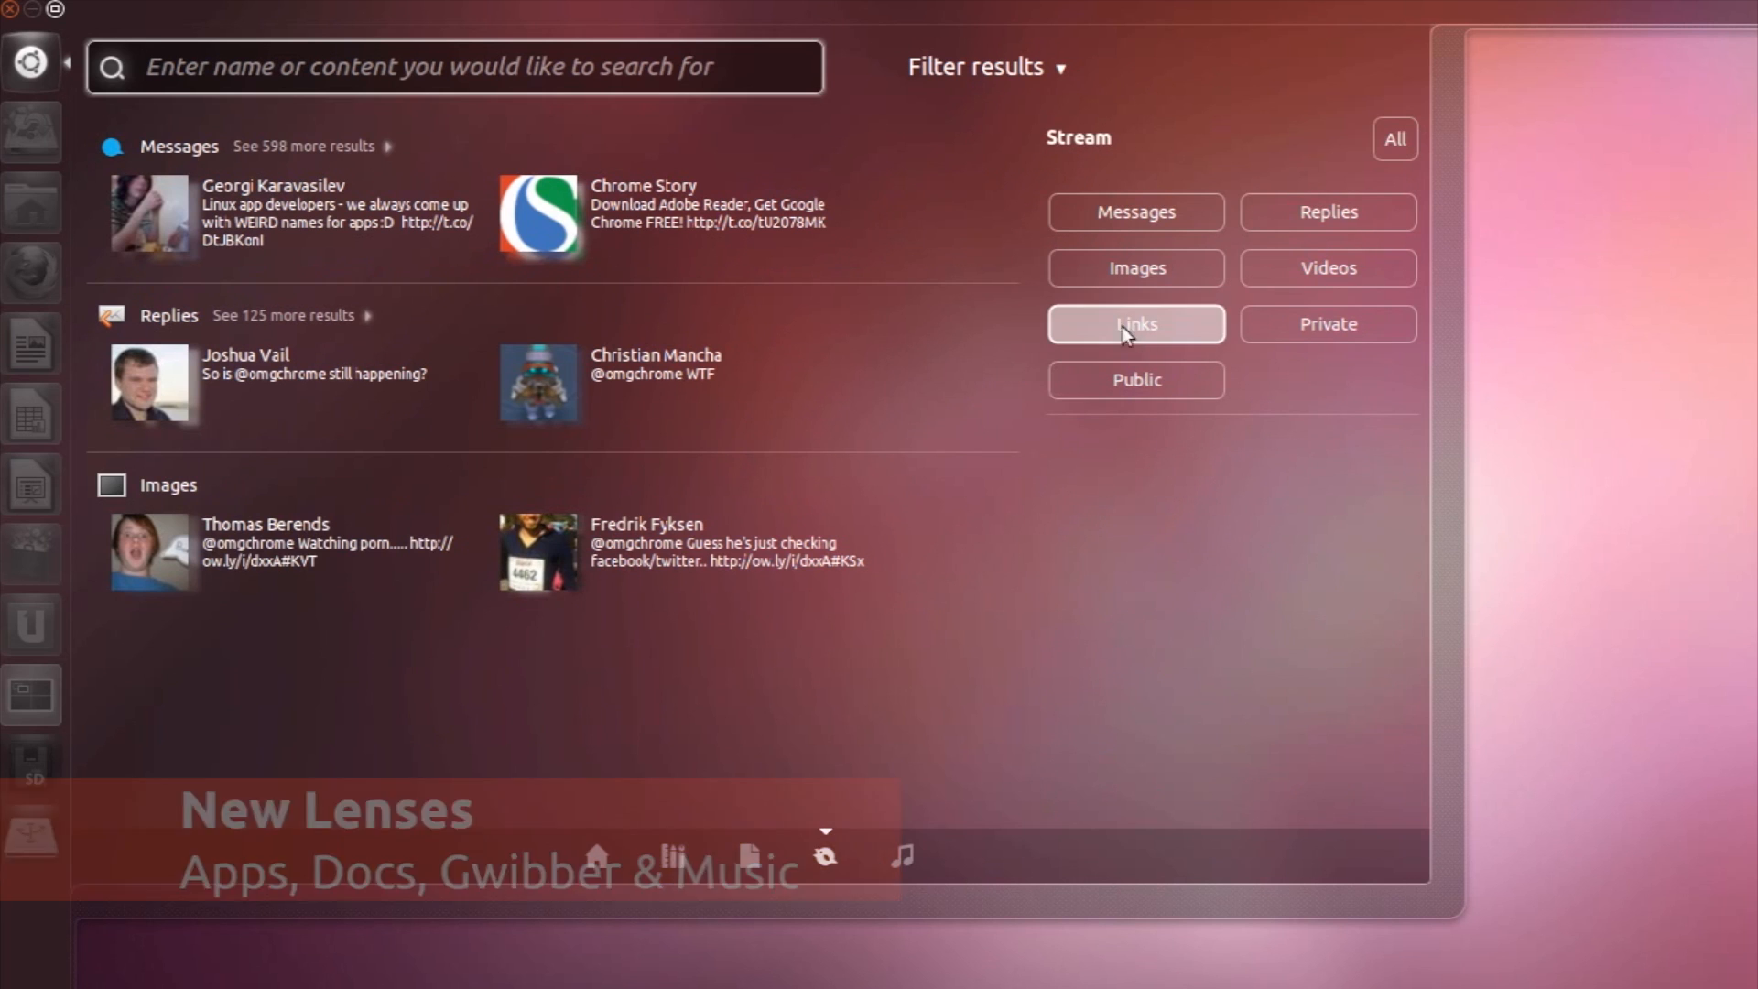
Step: Filter the Gwibber stream to Links, view the Files lens, then go to the Appearance settings
{"action": "left_click", "coordinate": [747, 855]}
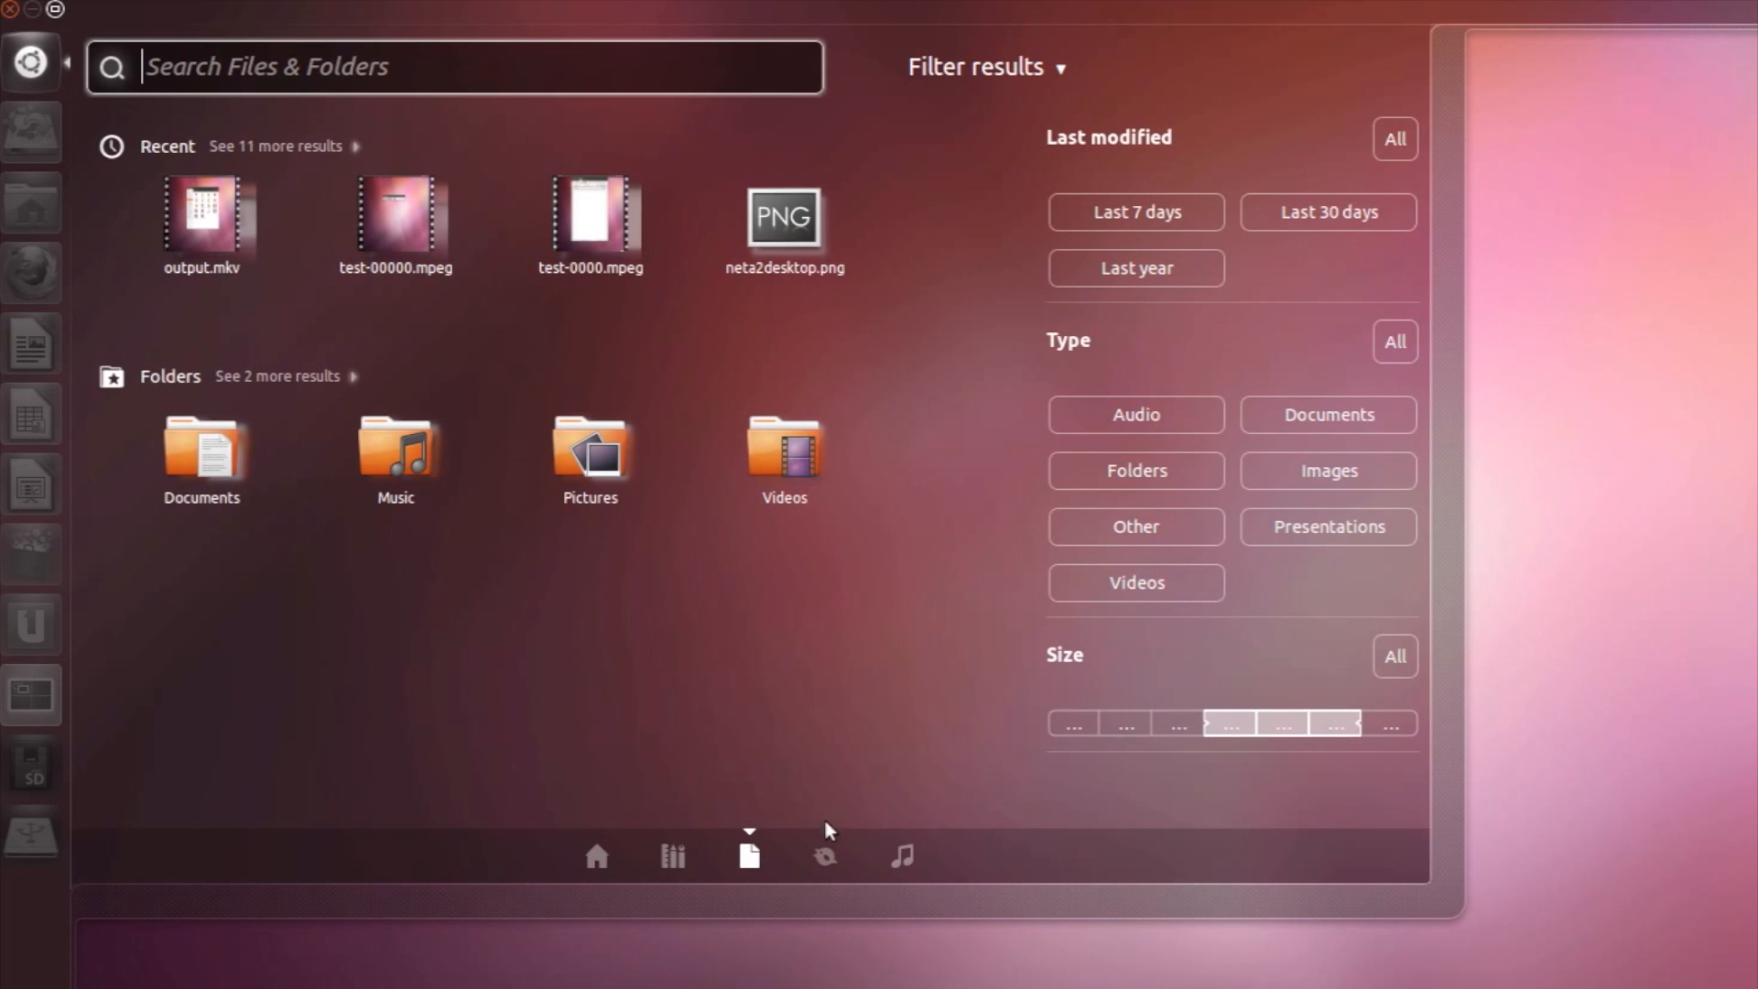
{"action": "left_click", "coordinate": [595, 855]}
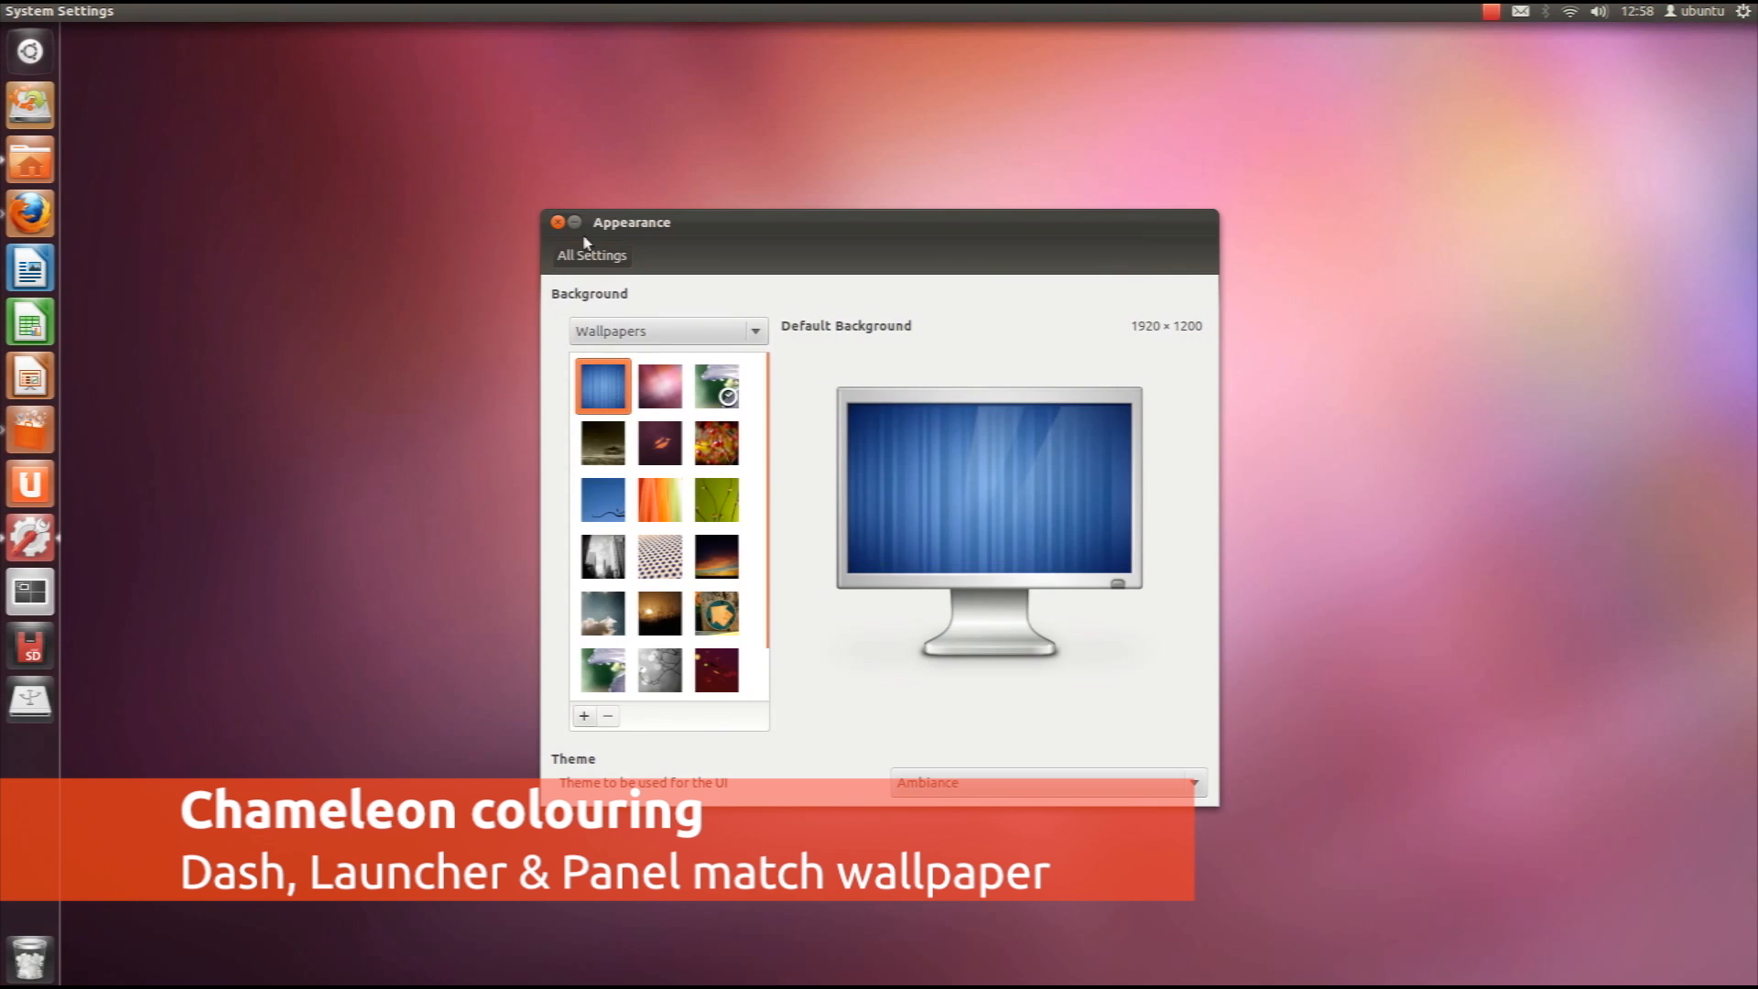
{"action": "left_click", "coordinate": [29, 52]}
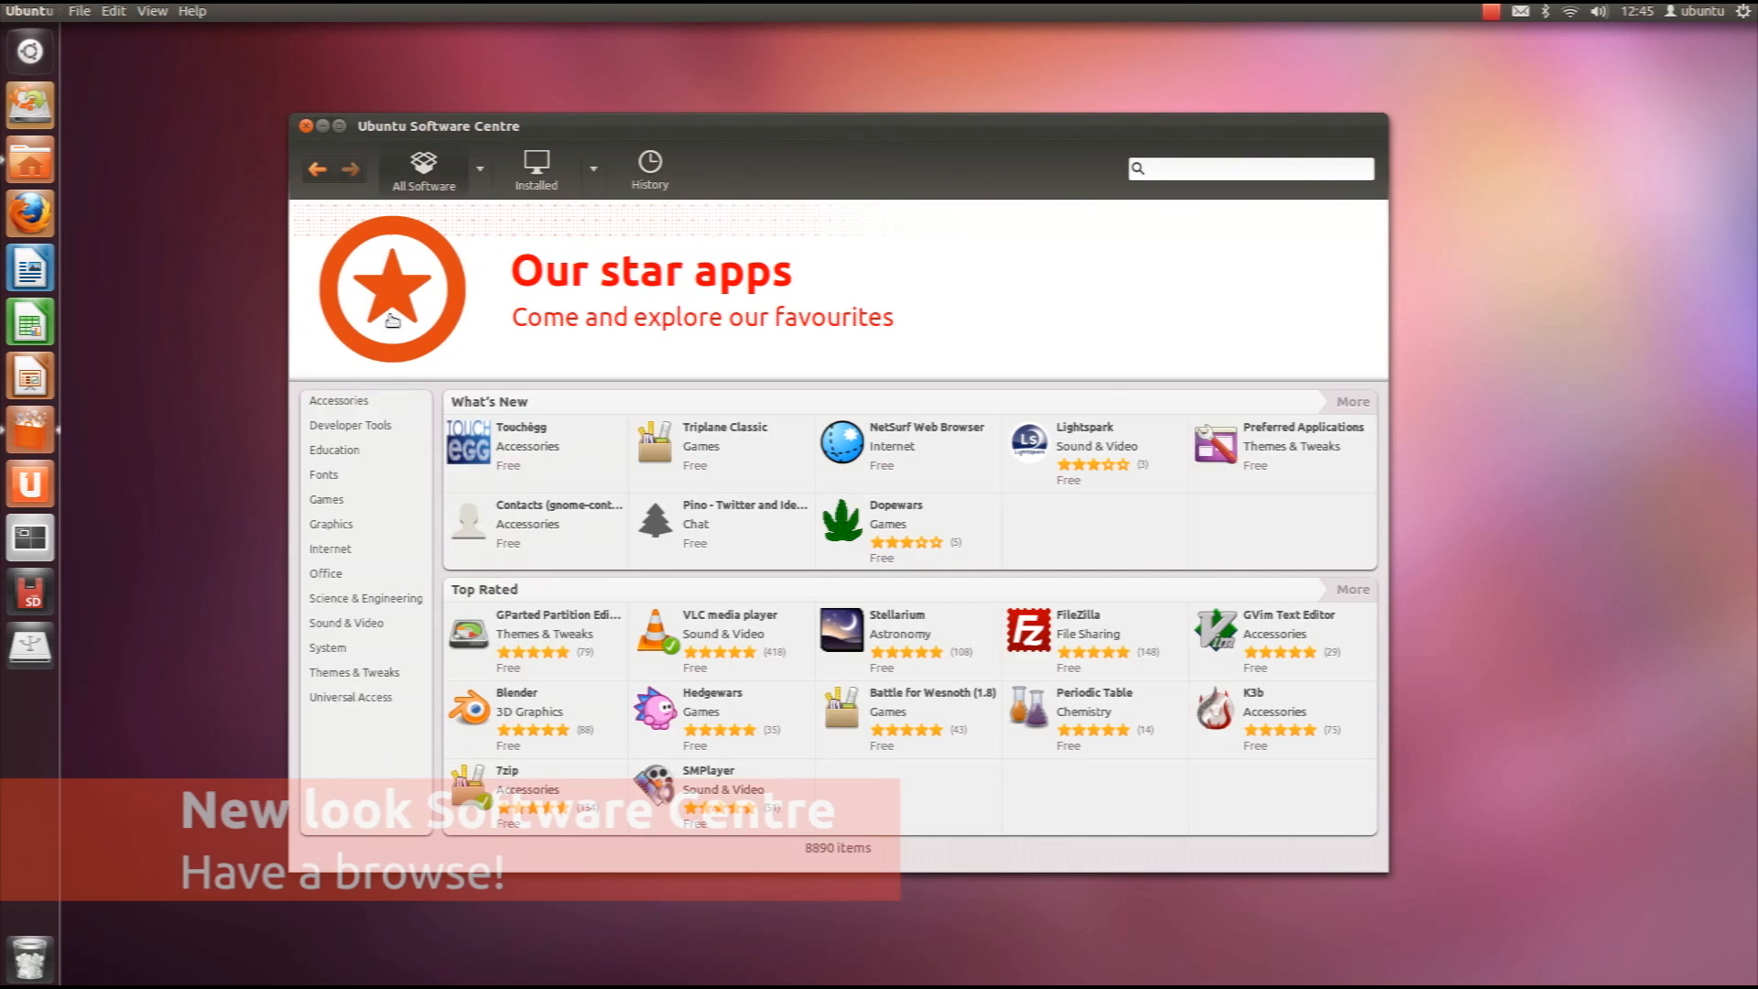
{"action": "left_click", "coordinate": [332, 524]}
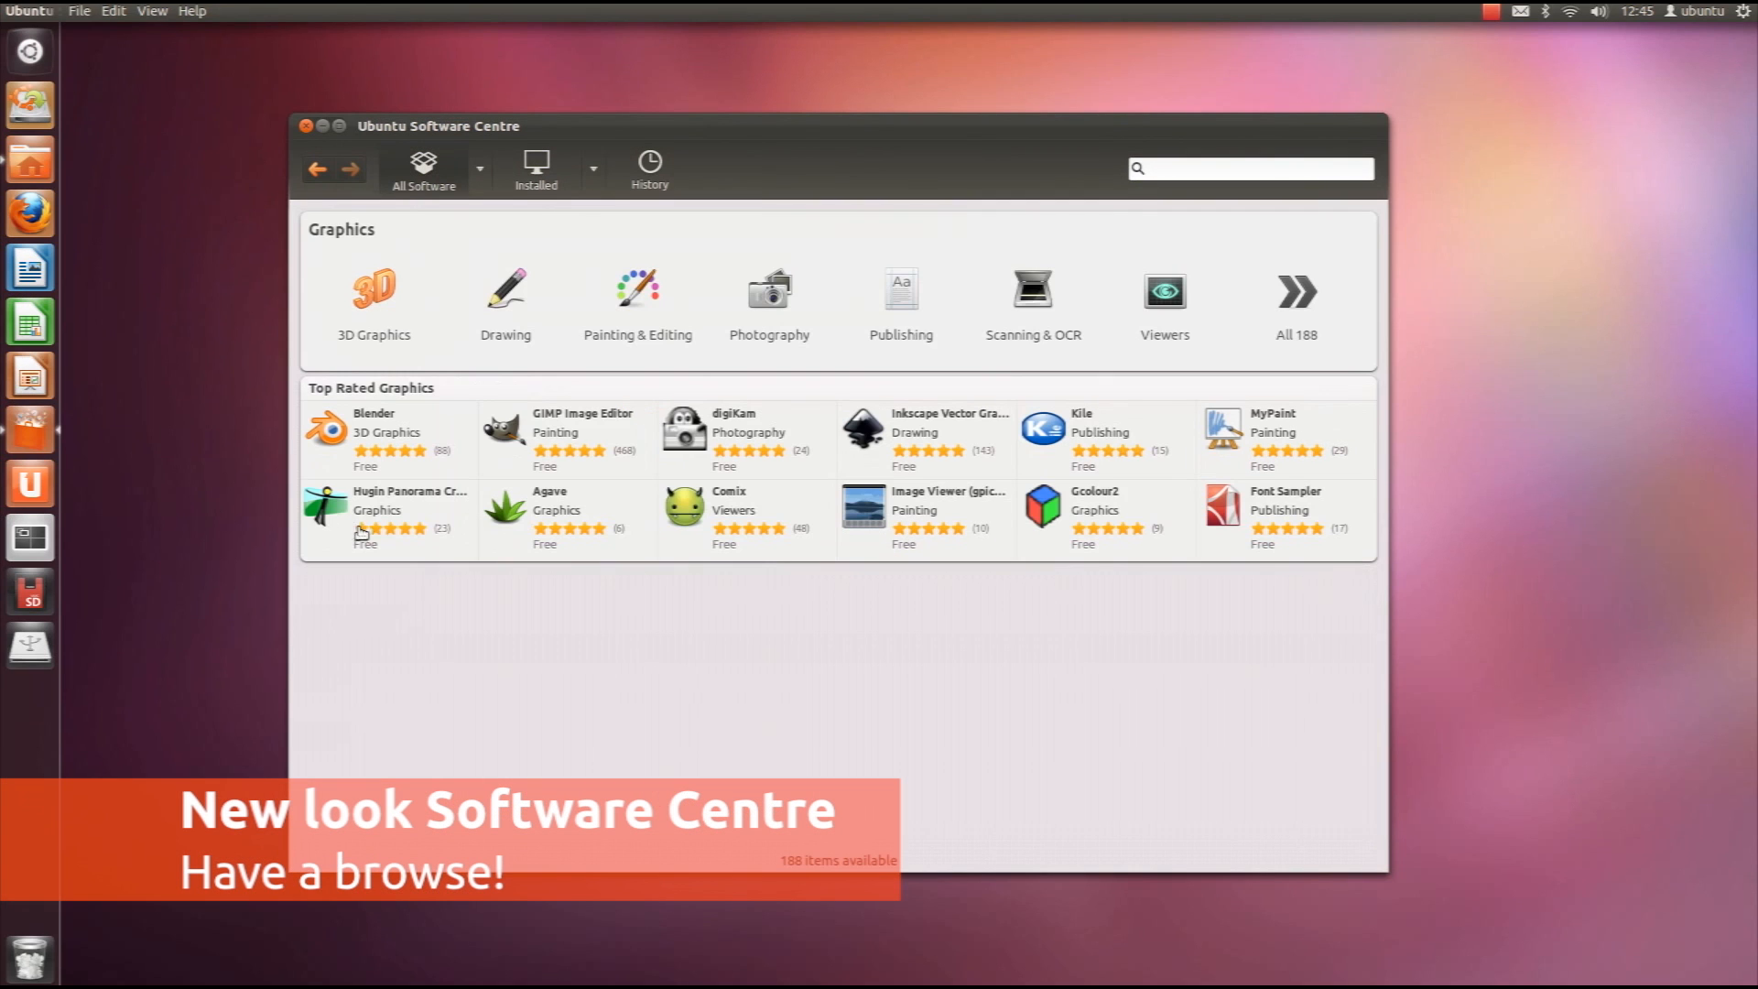
{"action": "mouse_move", "coordinate": [769, 317]}
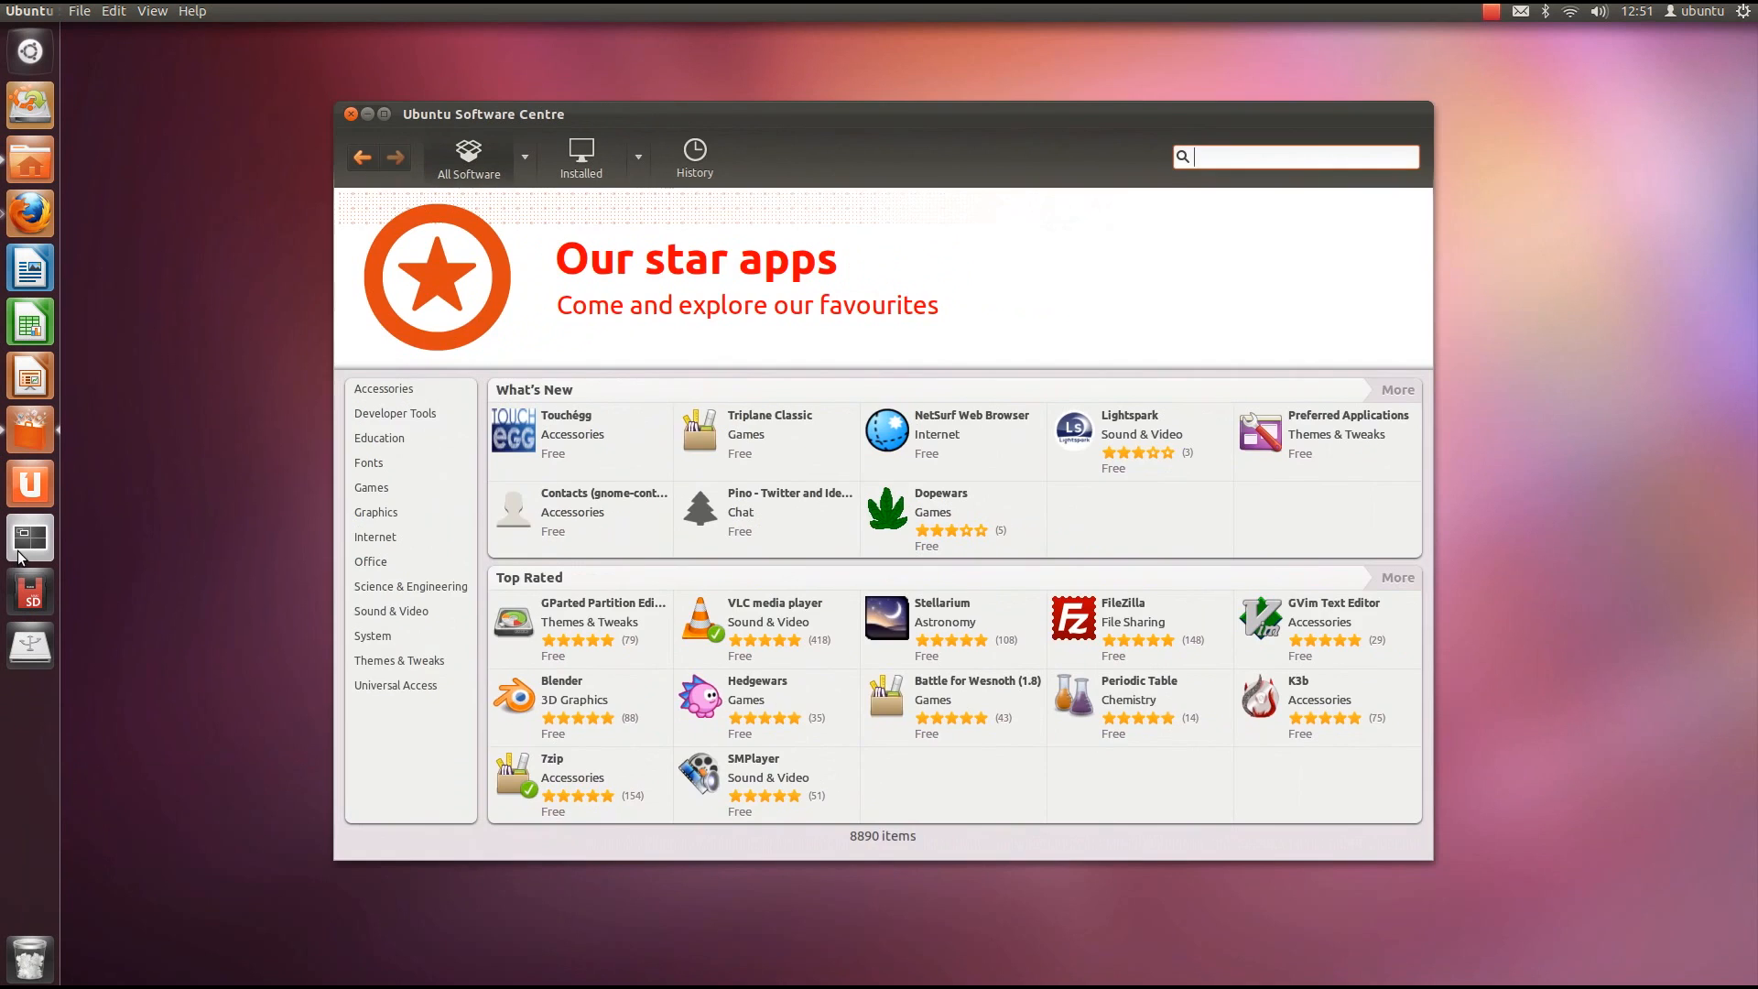
{"action": "left_click", "coordinate": [29, 375]}
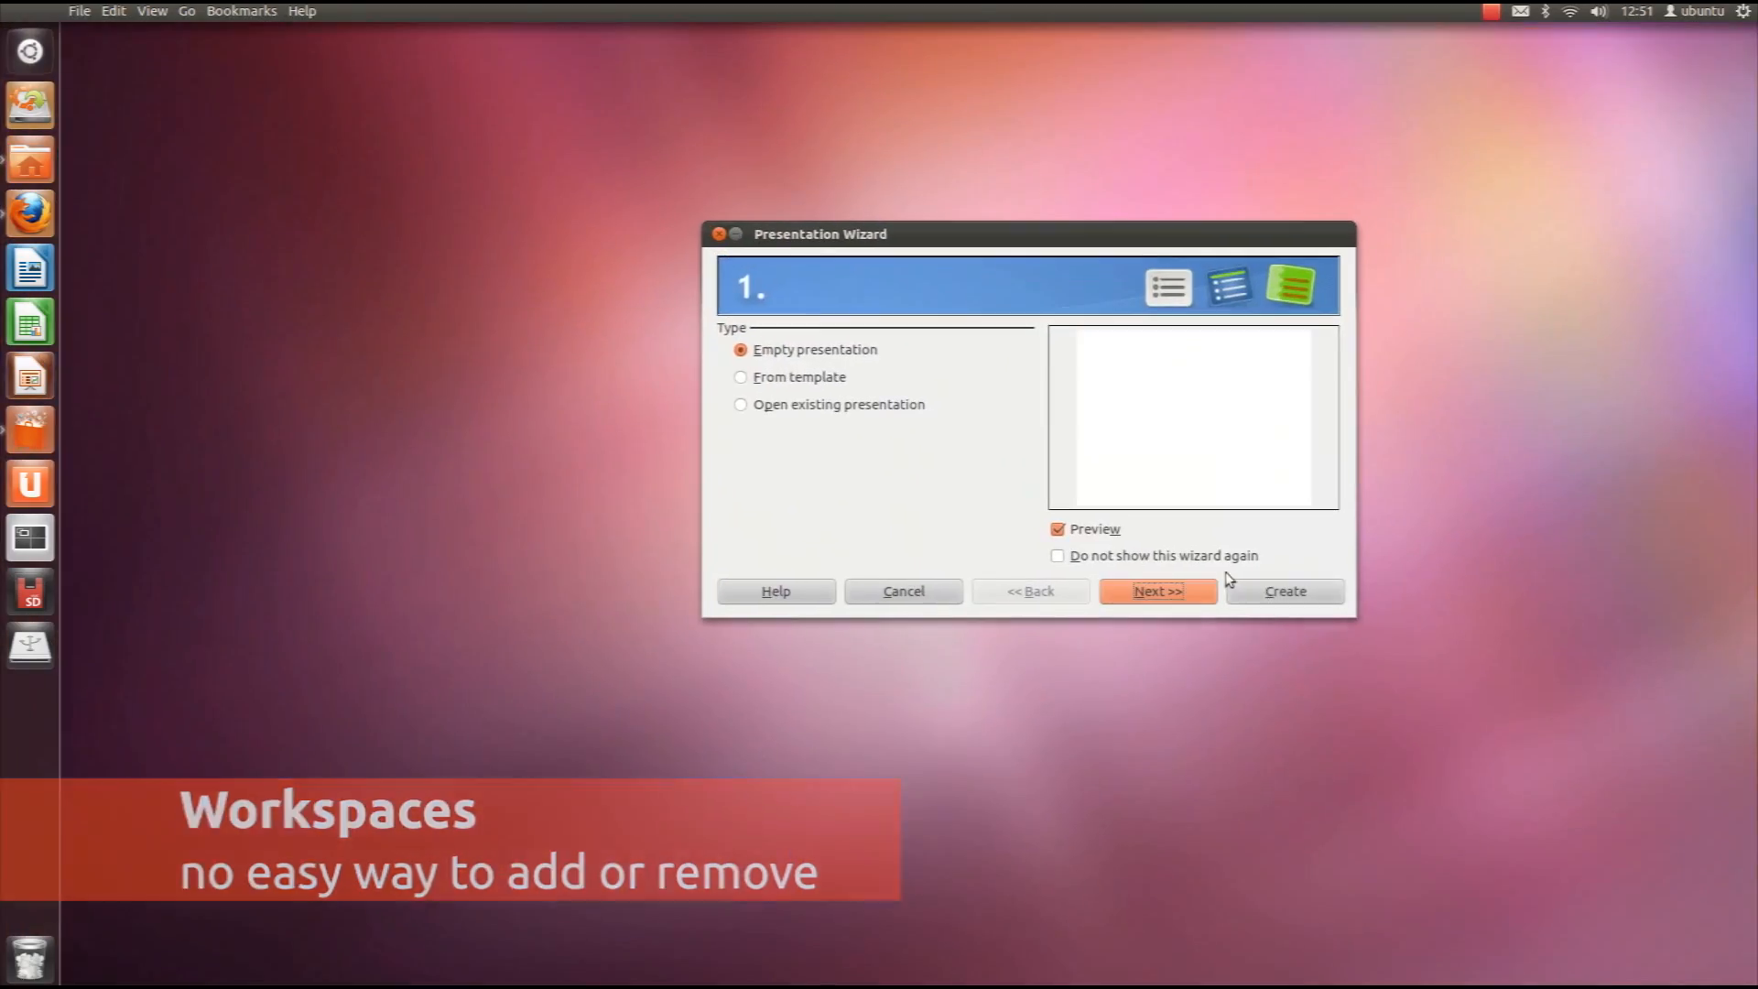
Step: Snap the Software Centre window to the screen edge and show maximized Nautilus on Documents
{"action": "left_click", "coordinate": [903, 592]}
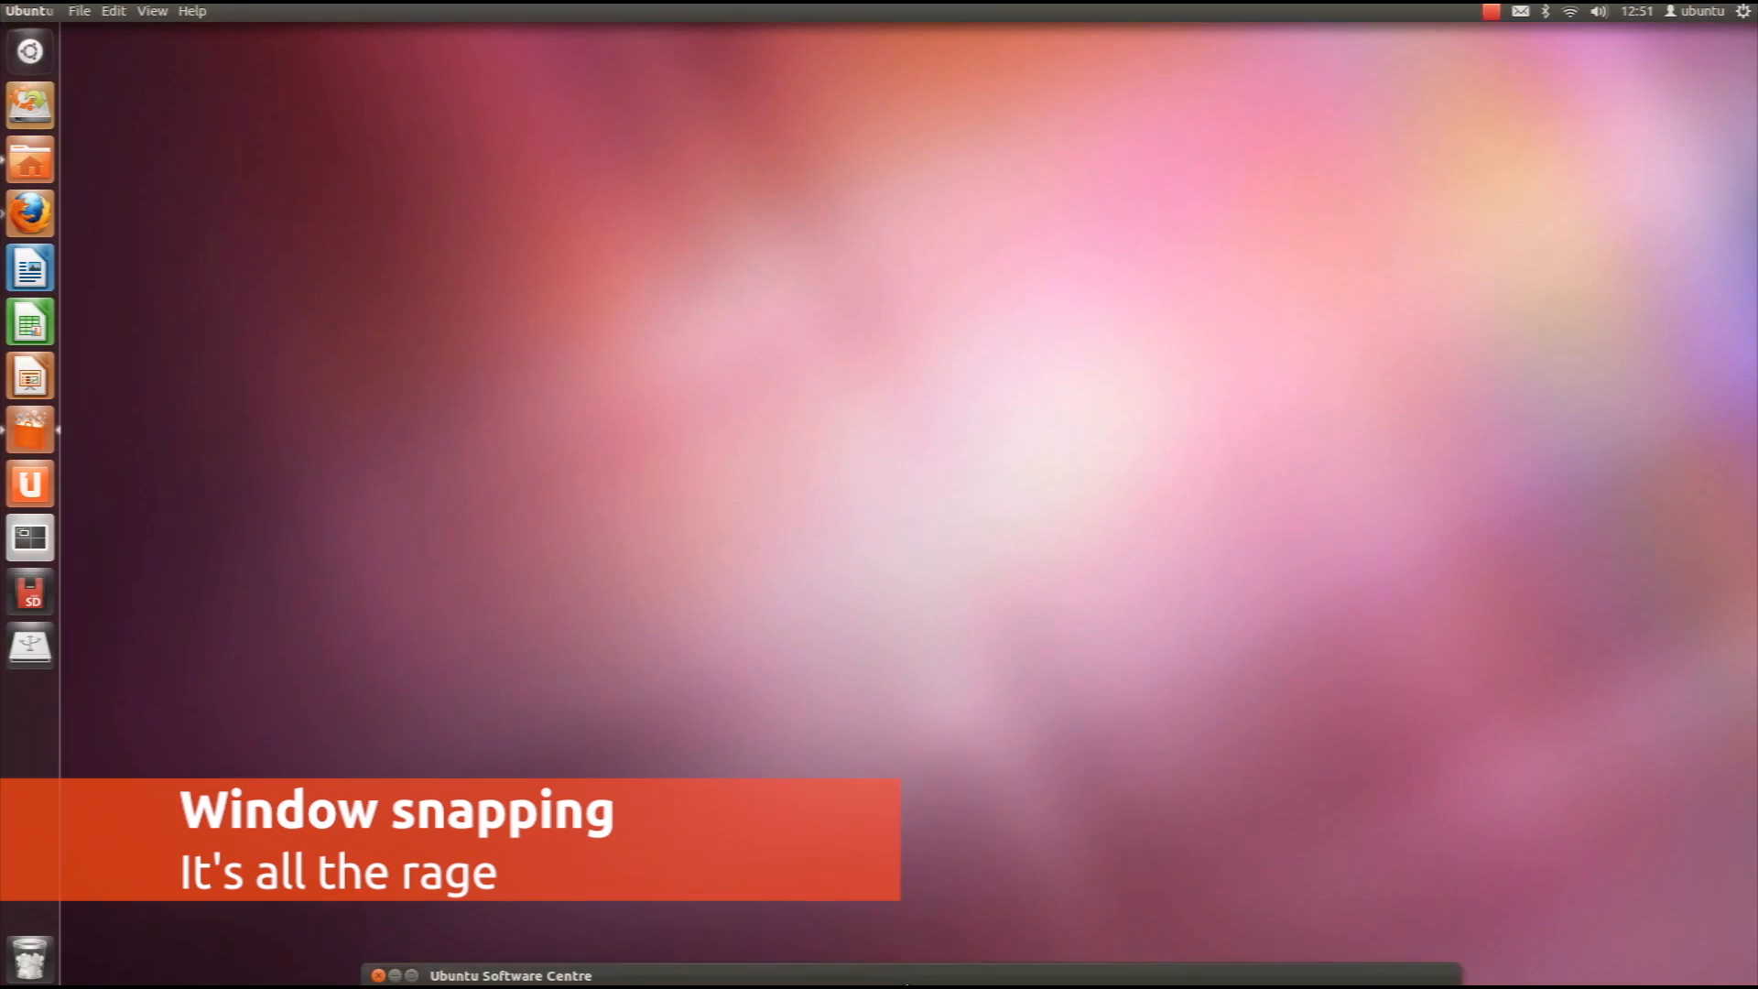
{"action": "left_click", "coordinate": [509, 974]}
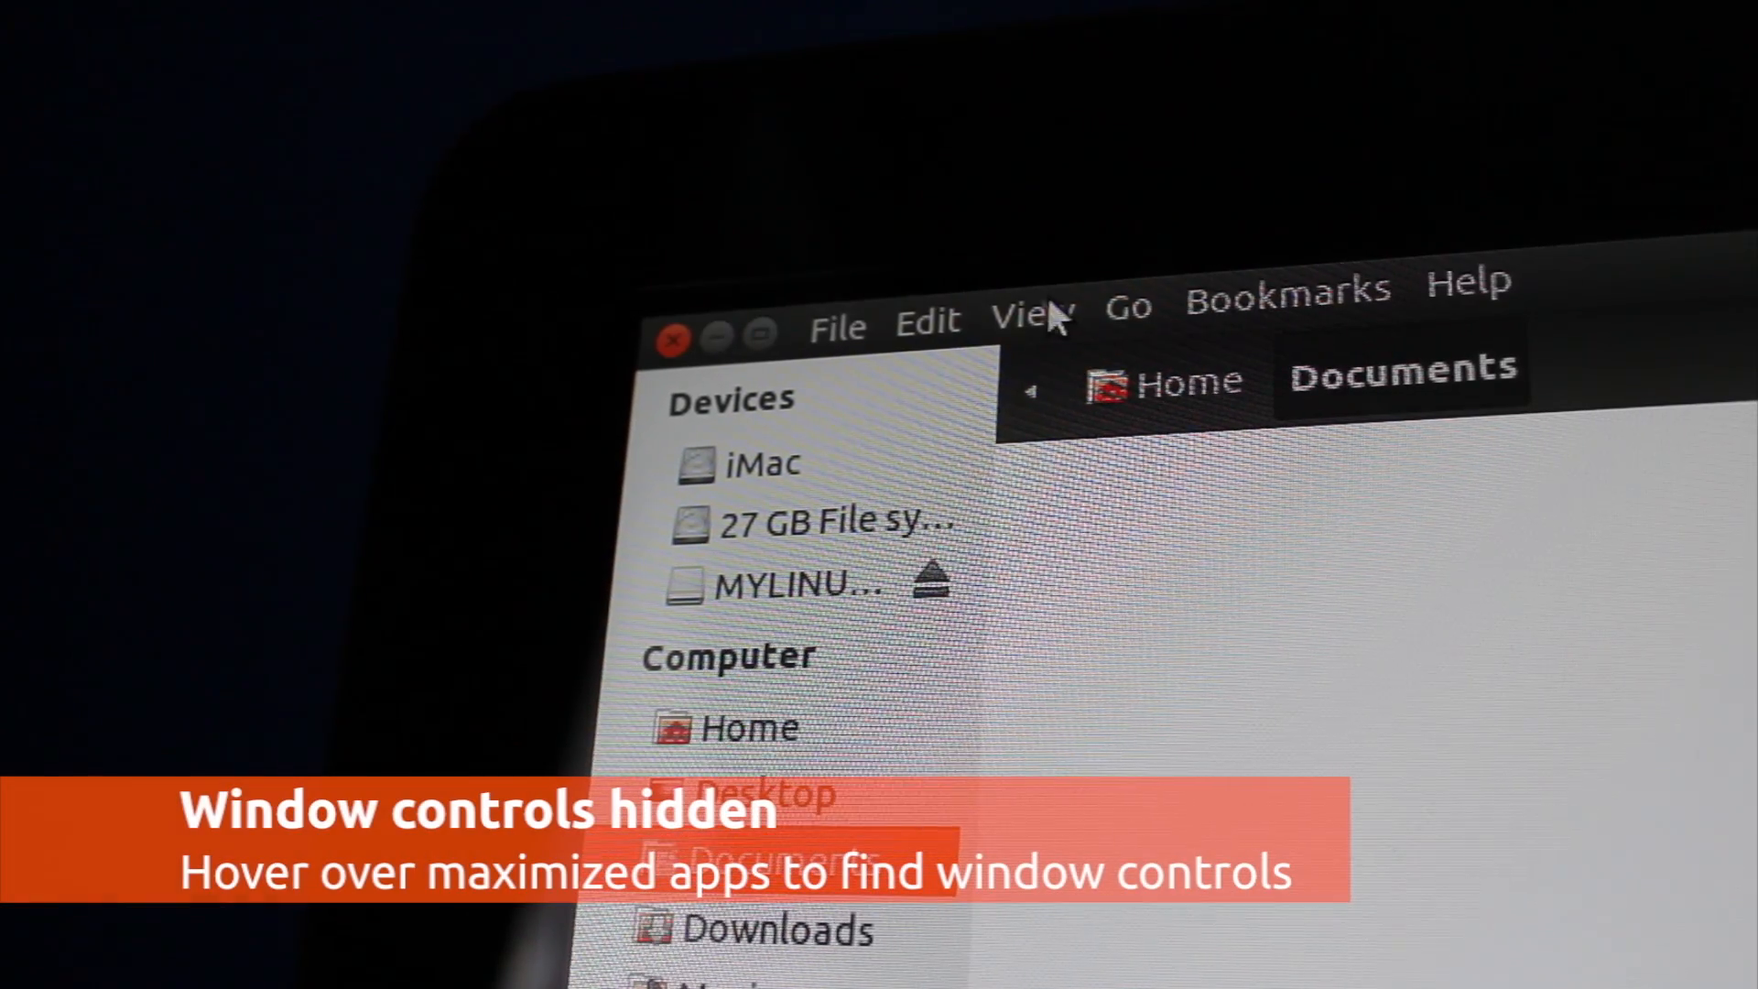
{"action": "mouse_move", "coordinate": [723, 342]}
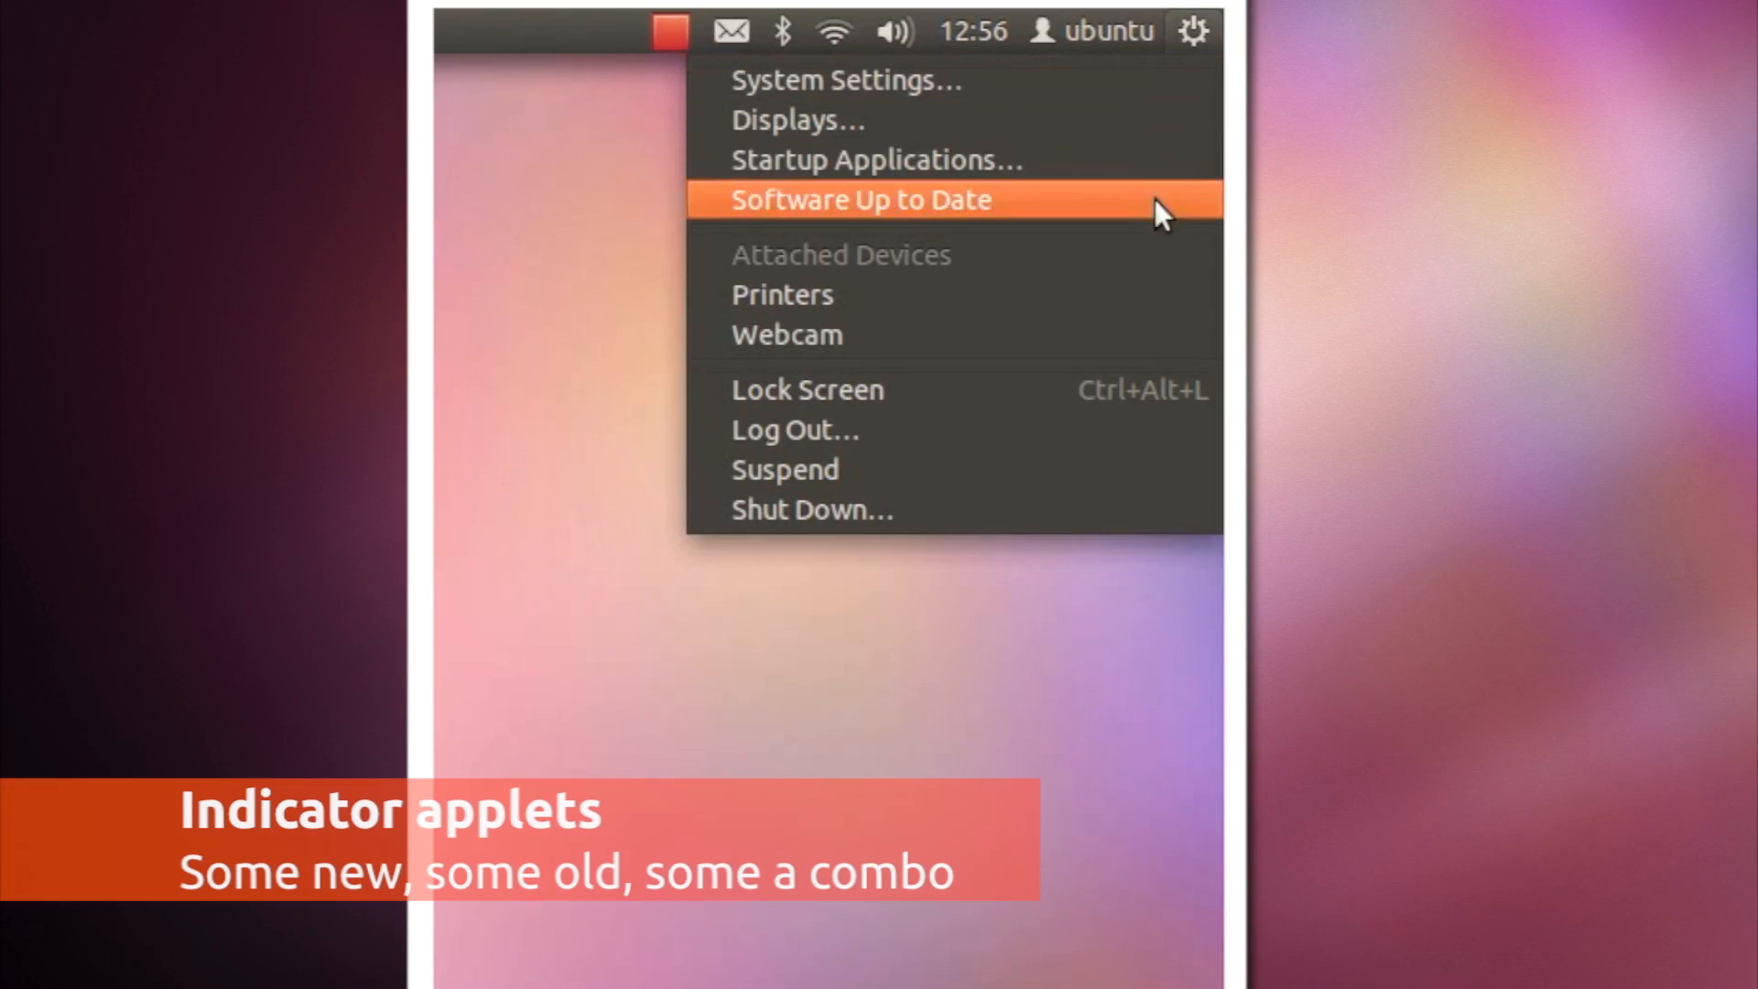
Step: Open the session, user, sound and Bluetooth indicator menus in turn
{"action": "left_click", "coordinate": [1106, 31]}
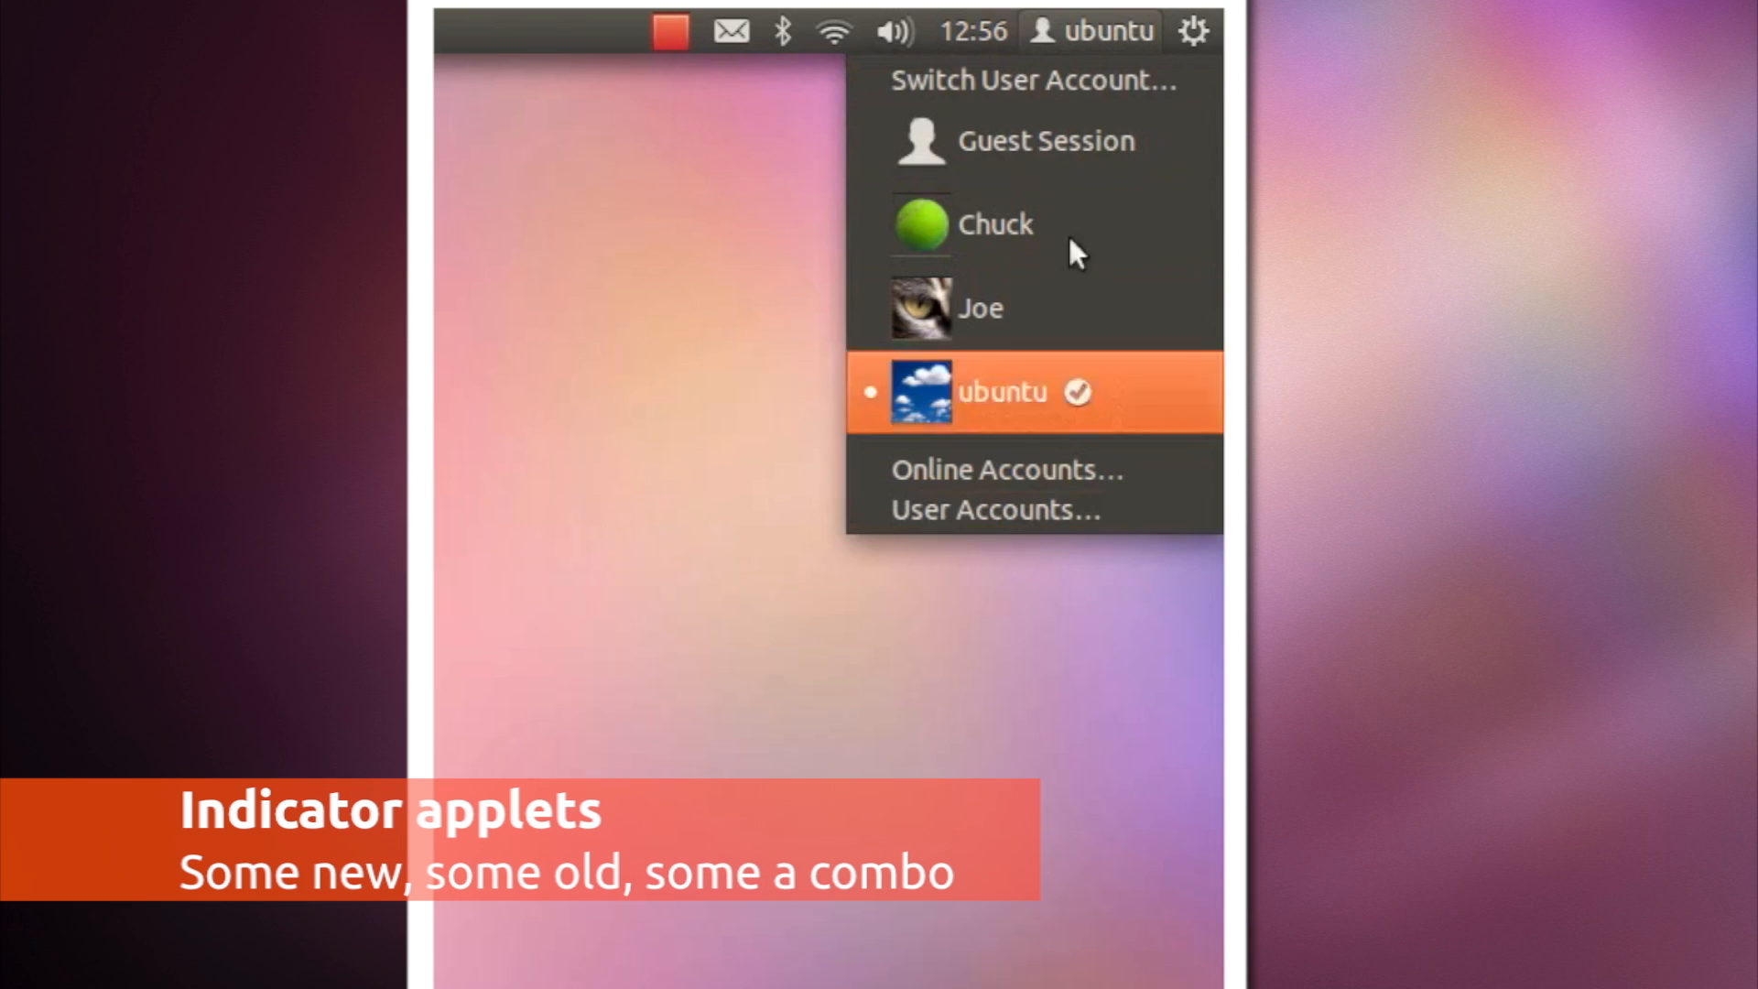
{"action": "left_click", "coordinate": [894, 31]}
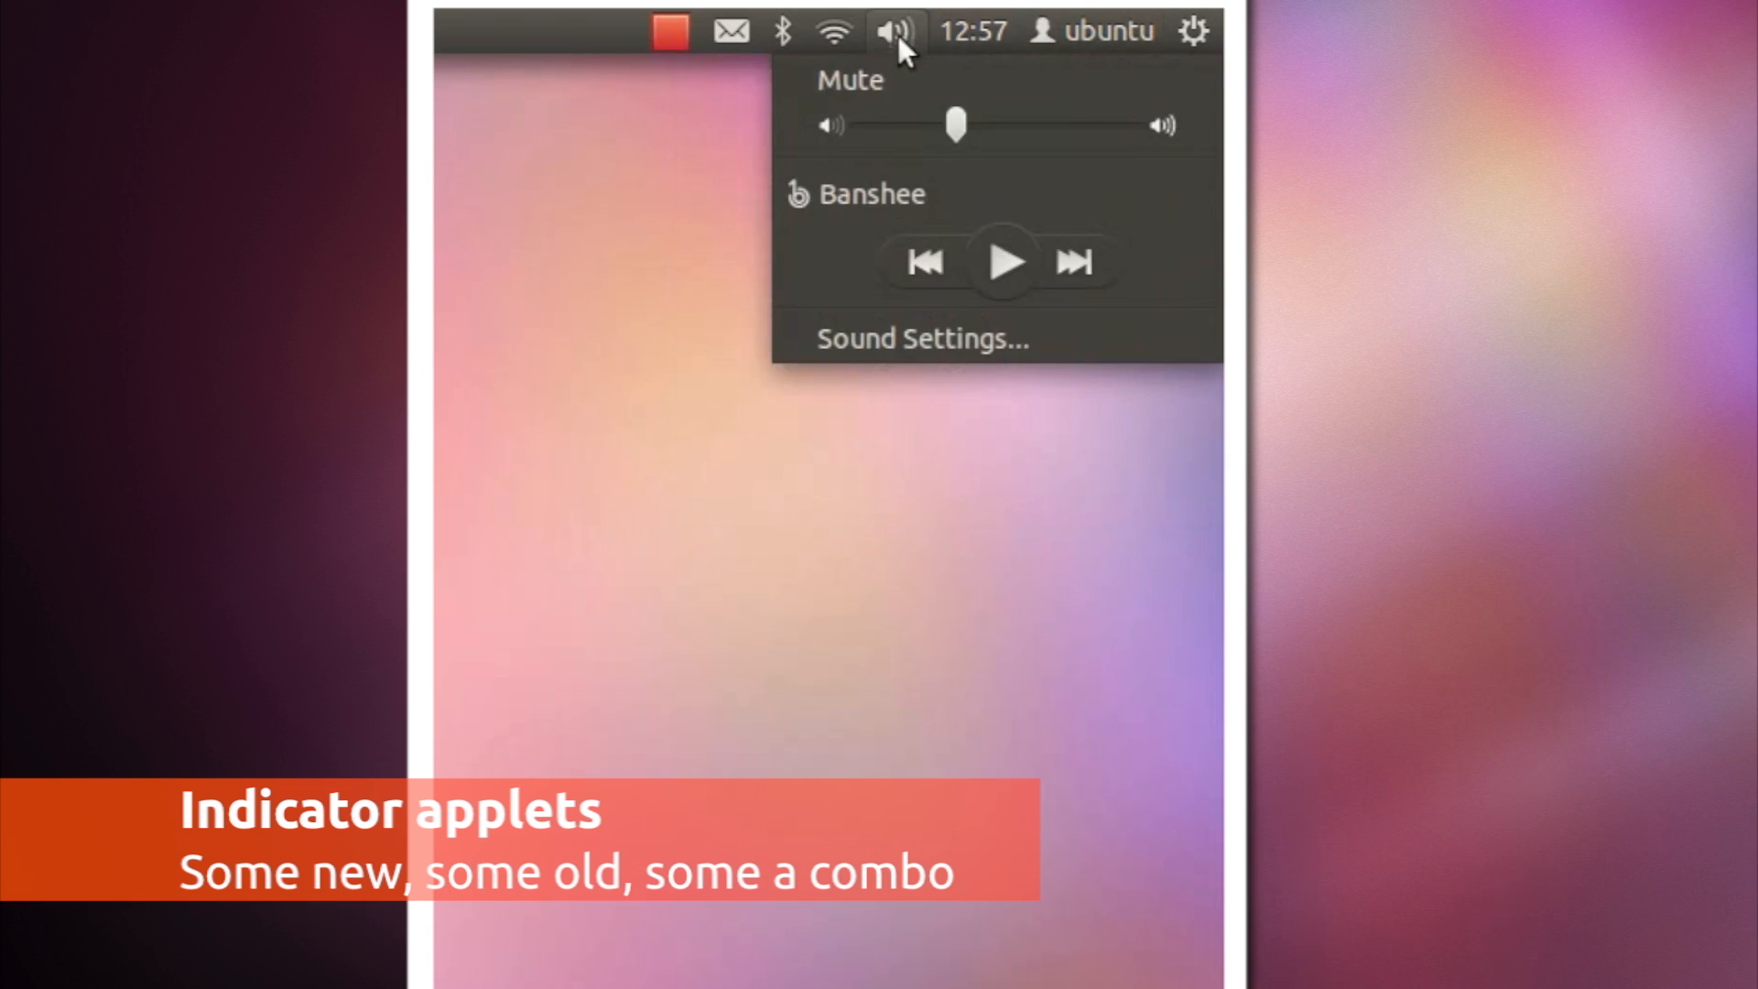
{"action": "left_click", "coordinate": [781, 31]}
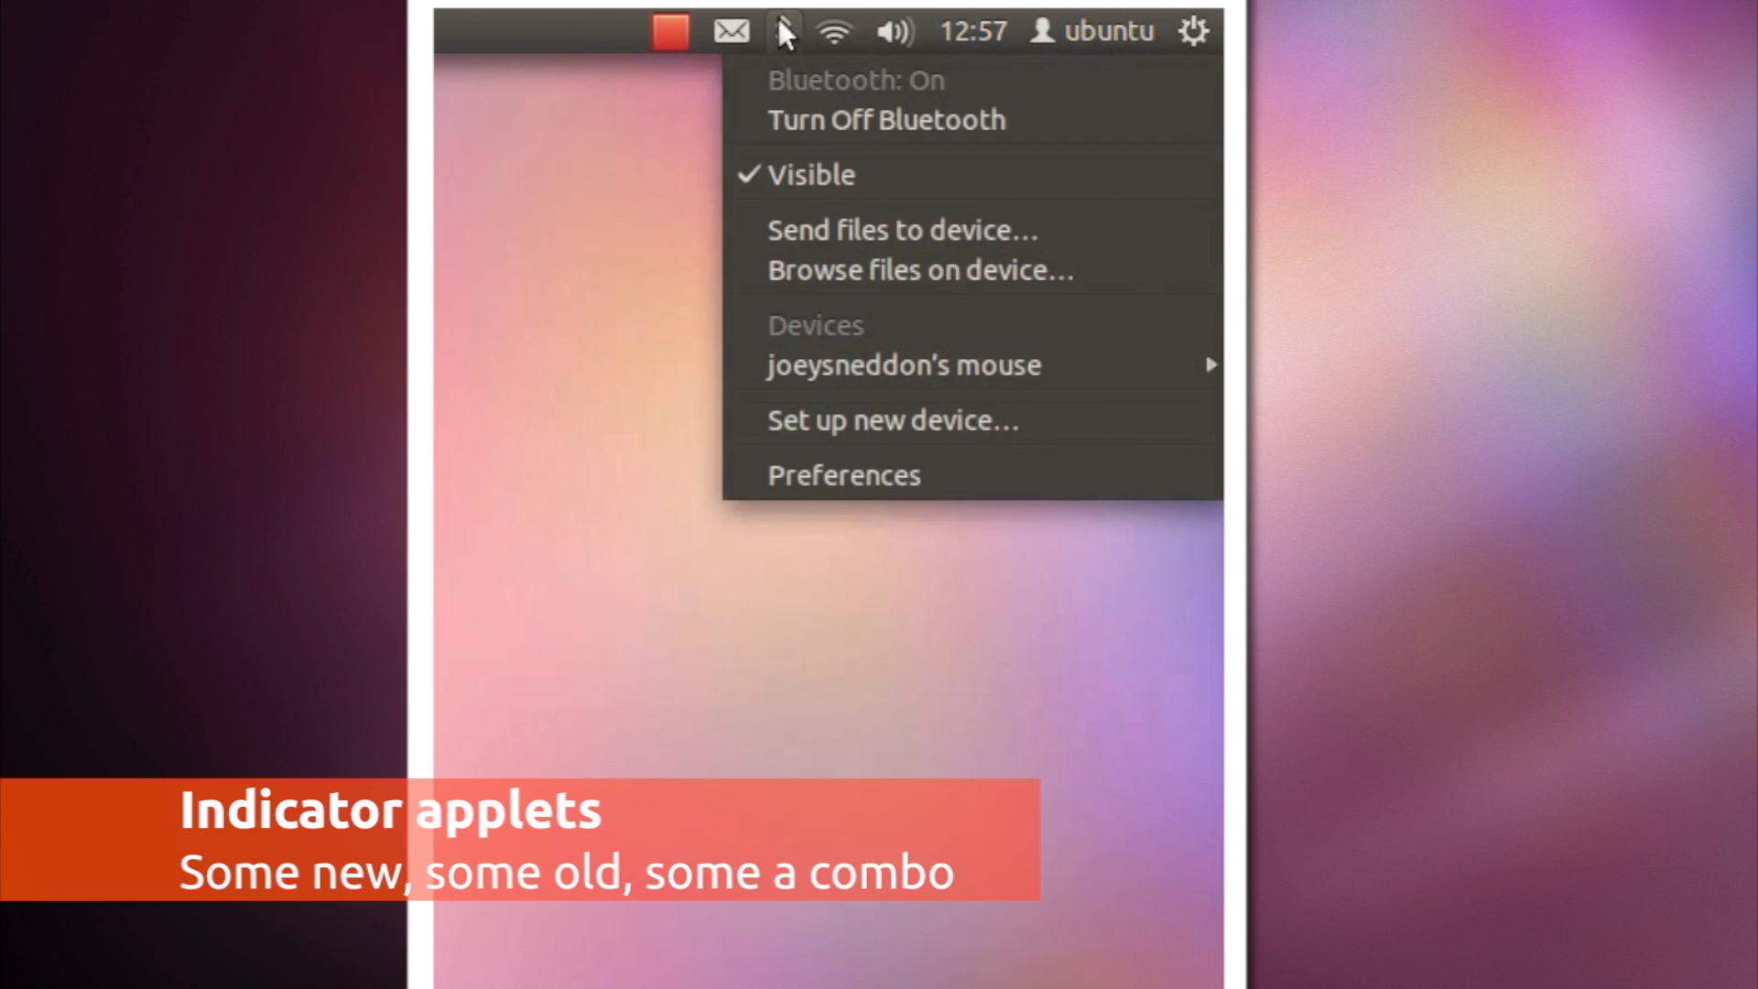